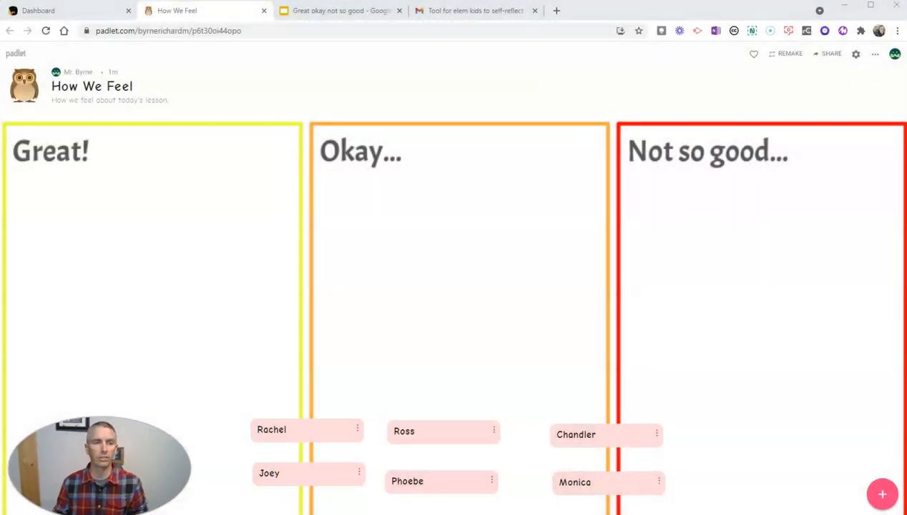
mouse_move(151, 207)
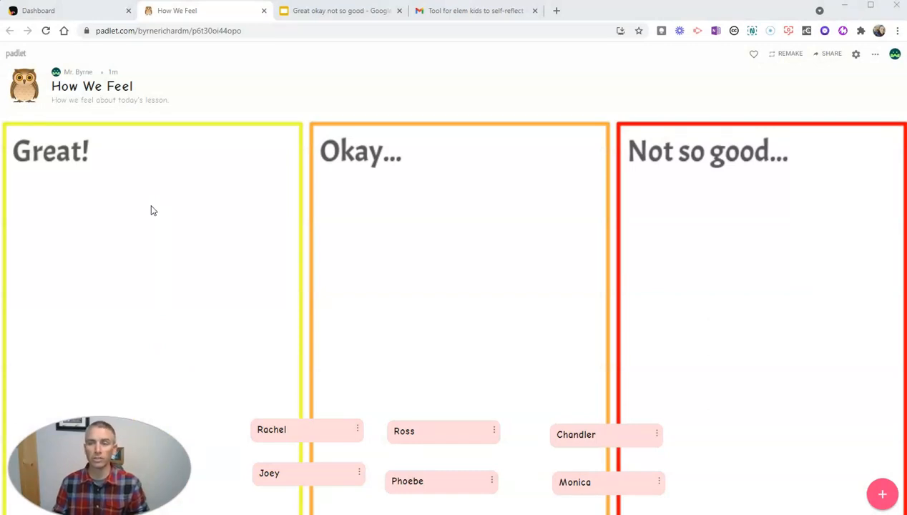
mouse_move(161, 247)
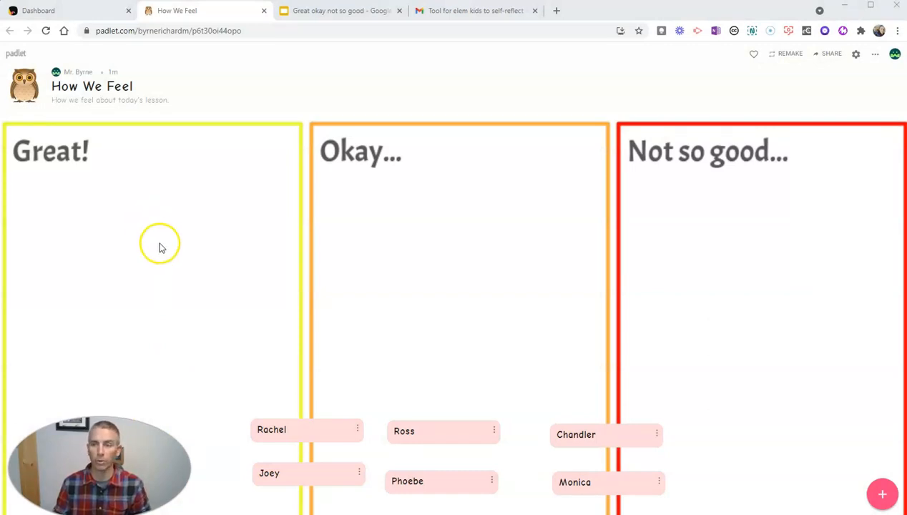
mouse_move(351, 373)
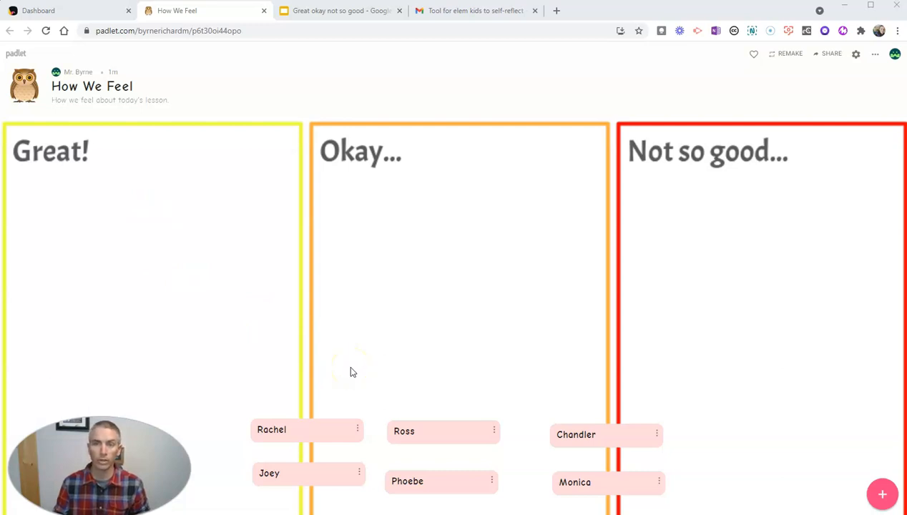
mouse_move(369, 387)
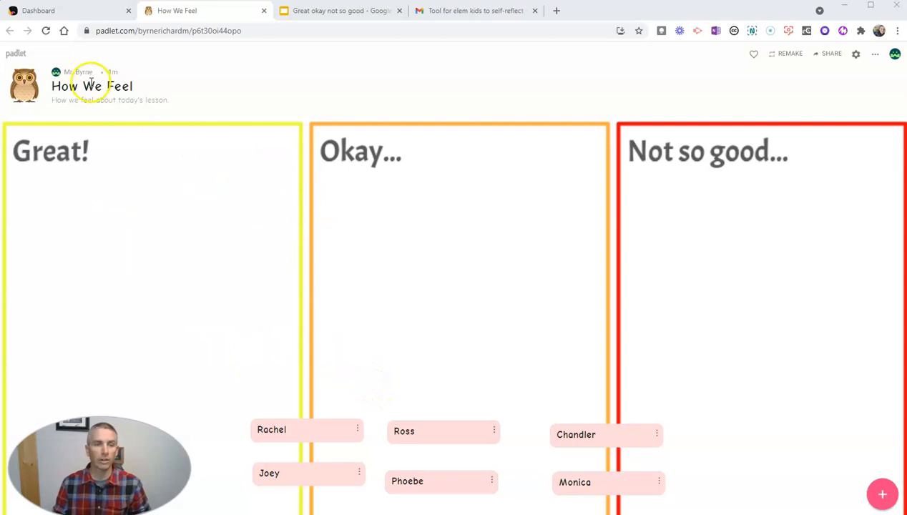
mouse_move(126, 139)
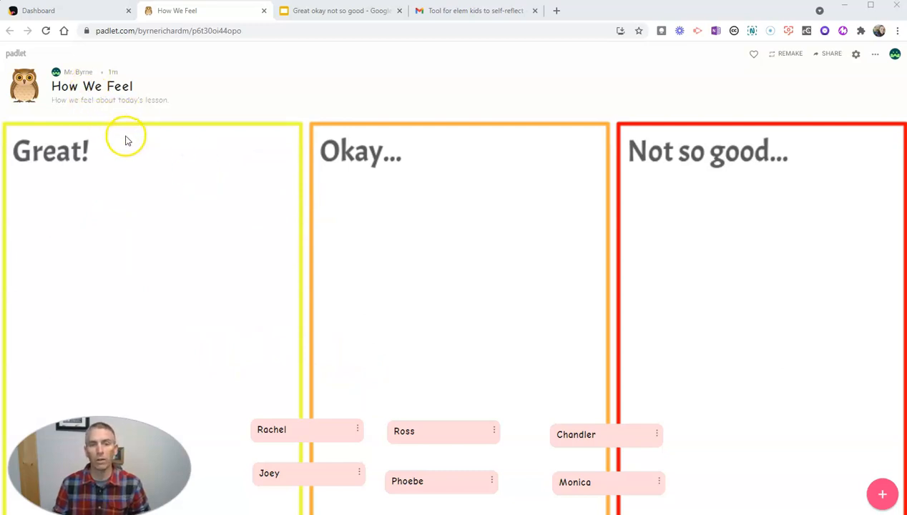
mouse_move(521, 227)
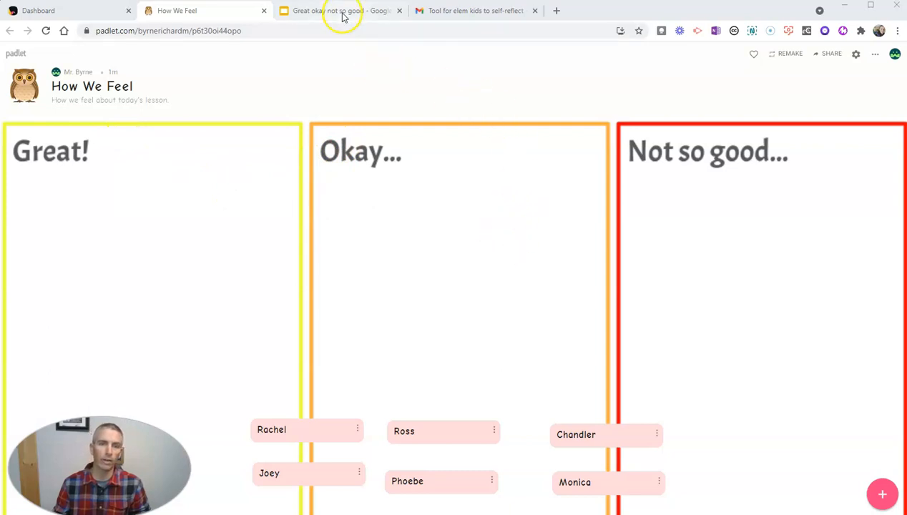
Step: Download the Great/Okay/Not so good slide from the Slides deck as a PNG image
left_click(336, 10)
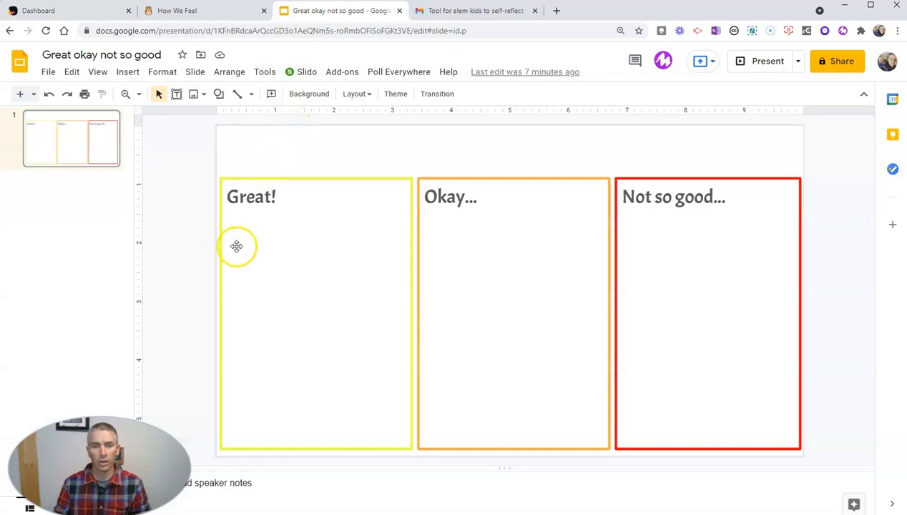
mouse_move(344, 216)
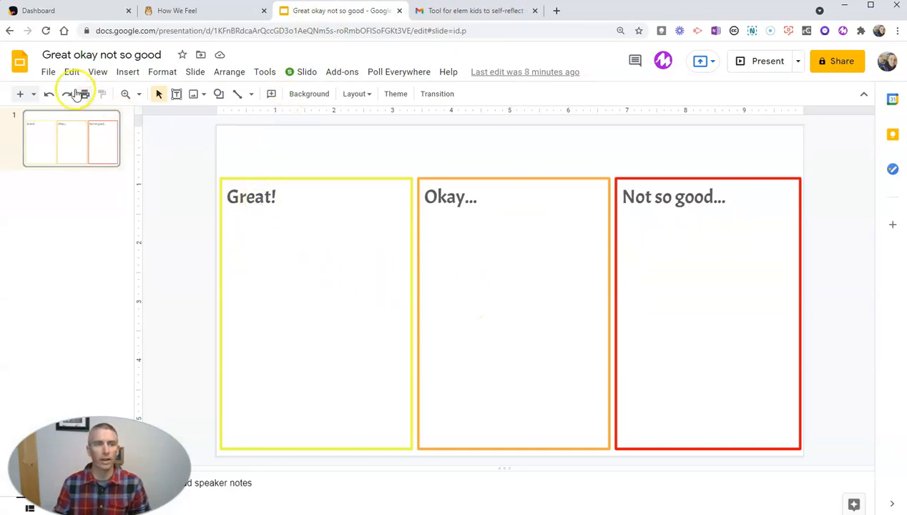
left_click(48, 71)
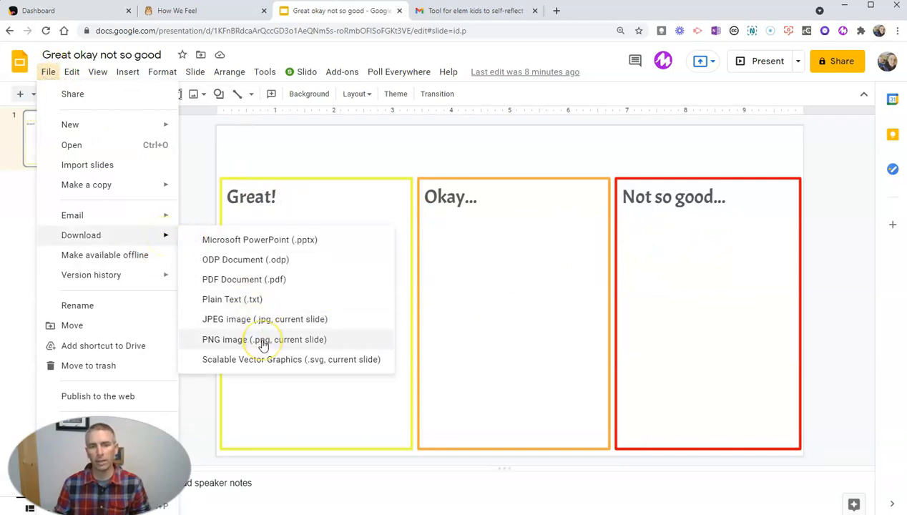
left_click(177, 10)
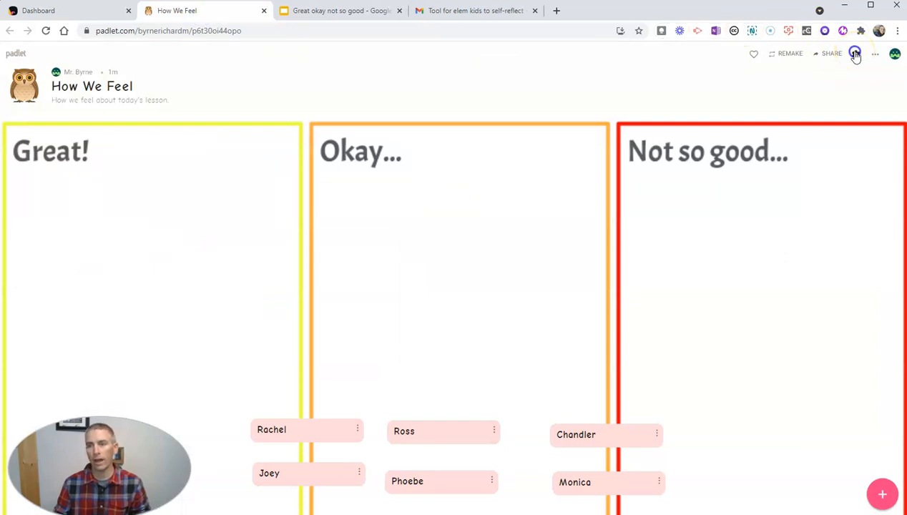
Step: Browse the Desktop for a custom wallpaper upload, then return to the main board settings
left_click(855, 54)
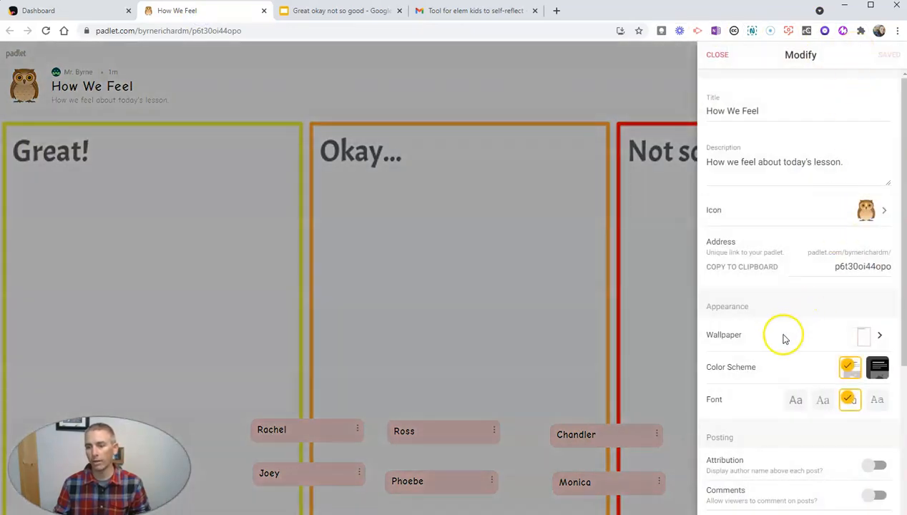
left_click(787, 335)
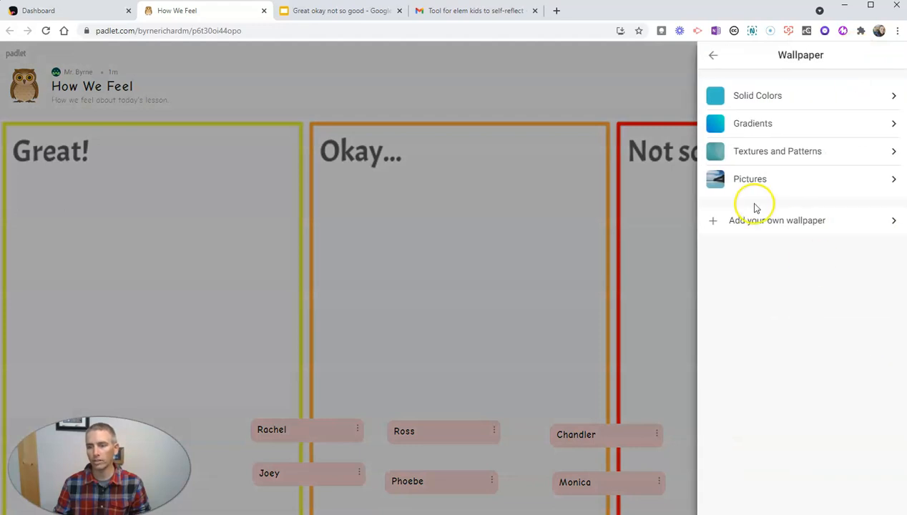
left_click(777, 220)
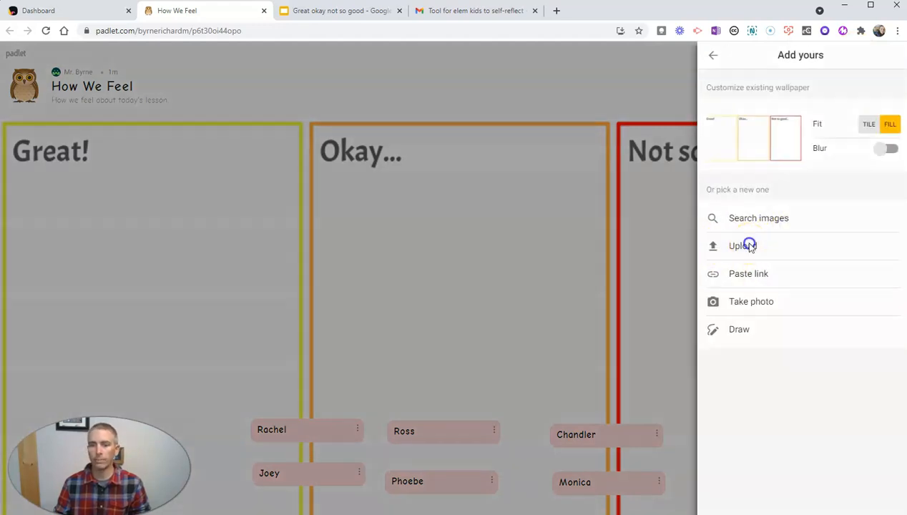
left_click(742, 245)
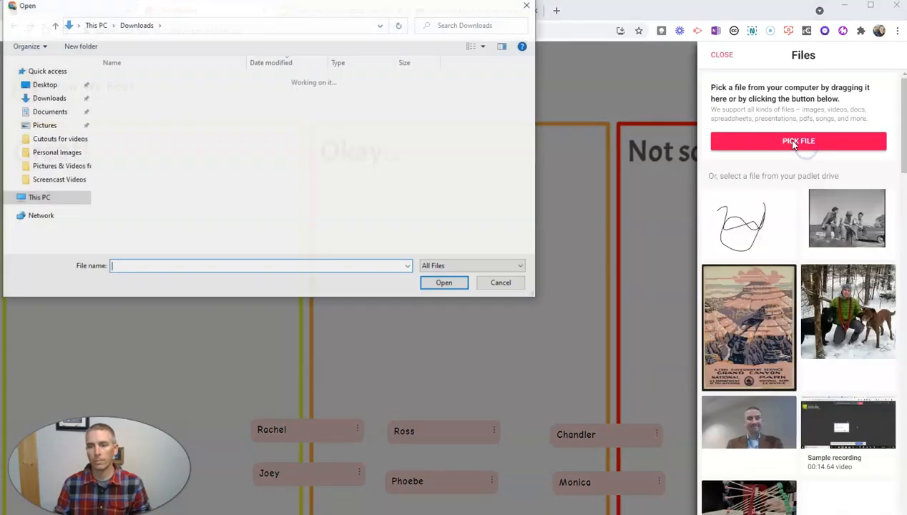
left_click(44, 84)
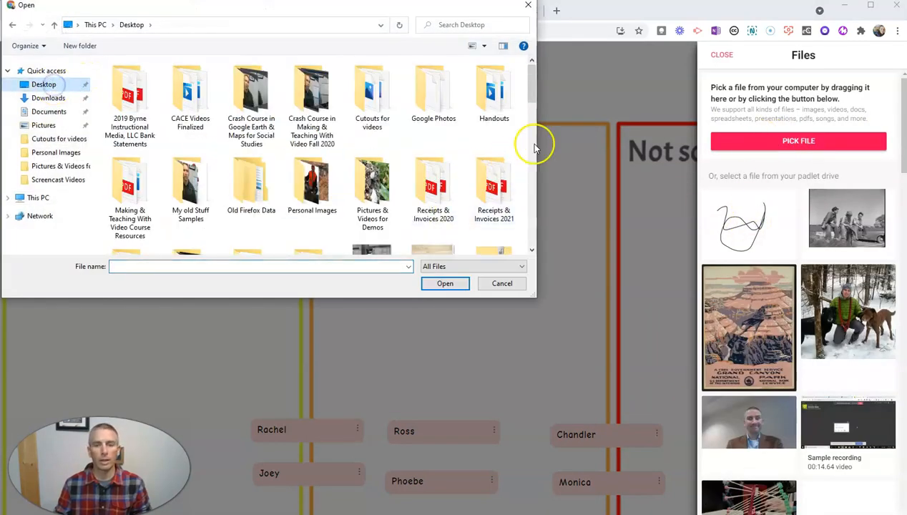
scroll("down", 3)
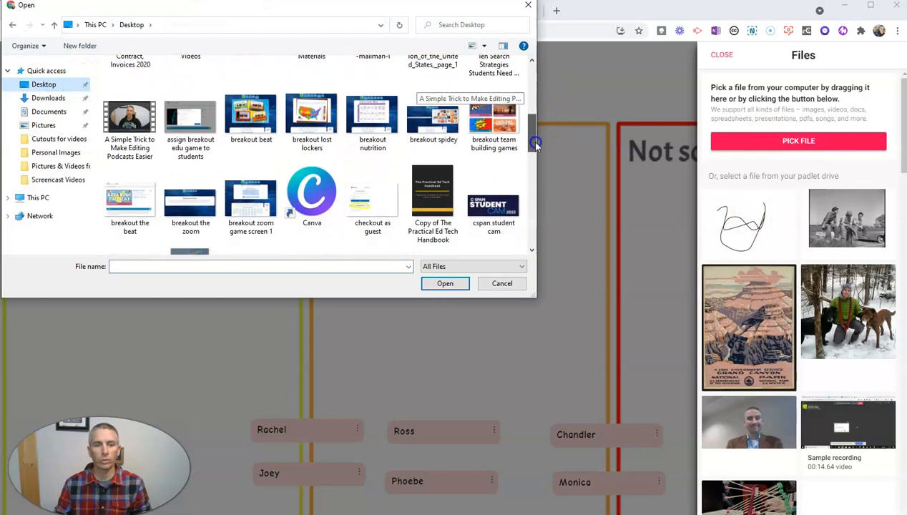
scroll("down", 3)
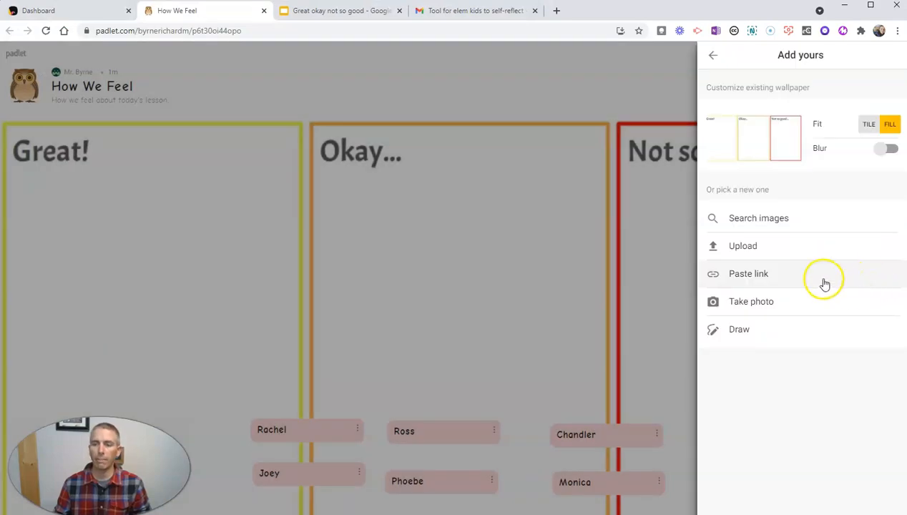
left_click(713, 54)
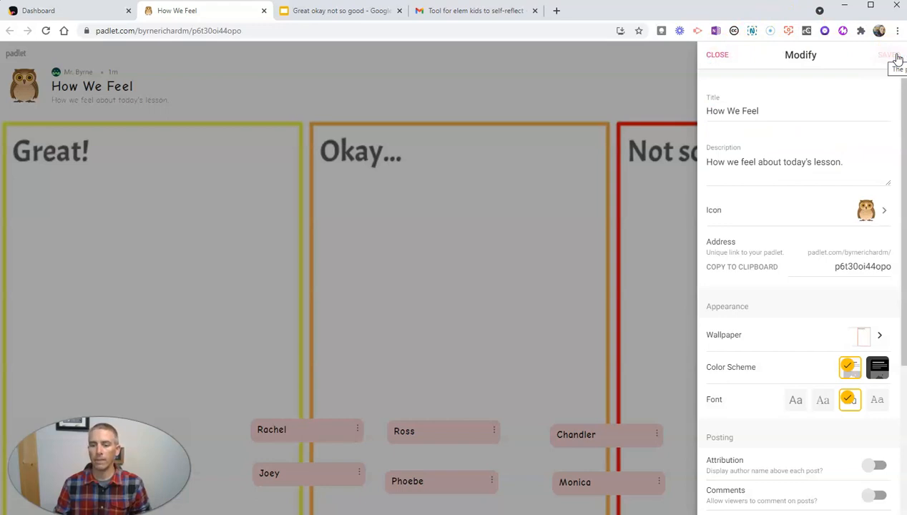
Step: Close settings and publish a new post titled 'Gunther', then open and close it
left_click(717, 55)
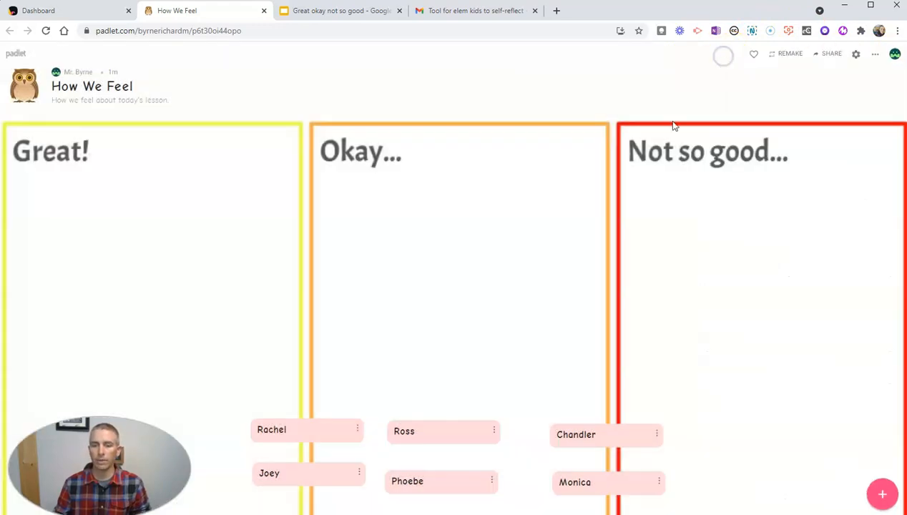
mouse_move(446, 434)
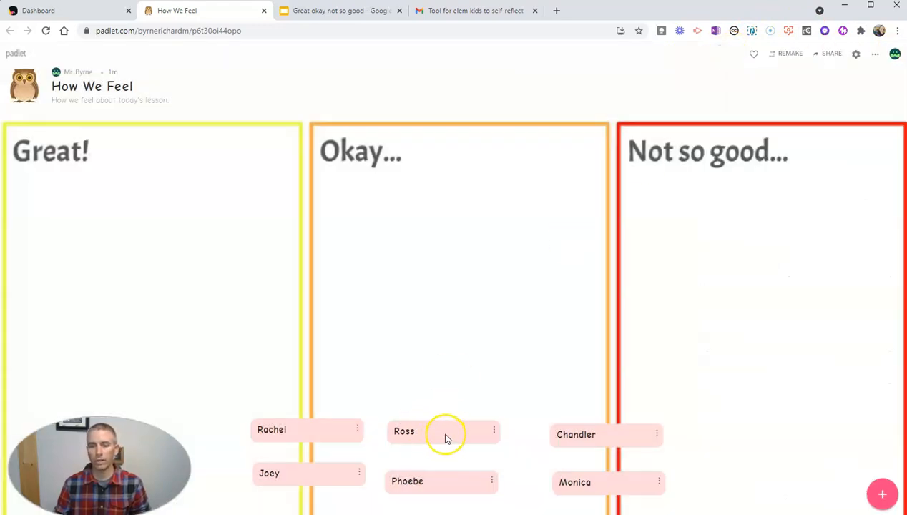
mouse_move(881, 494)
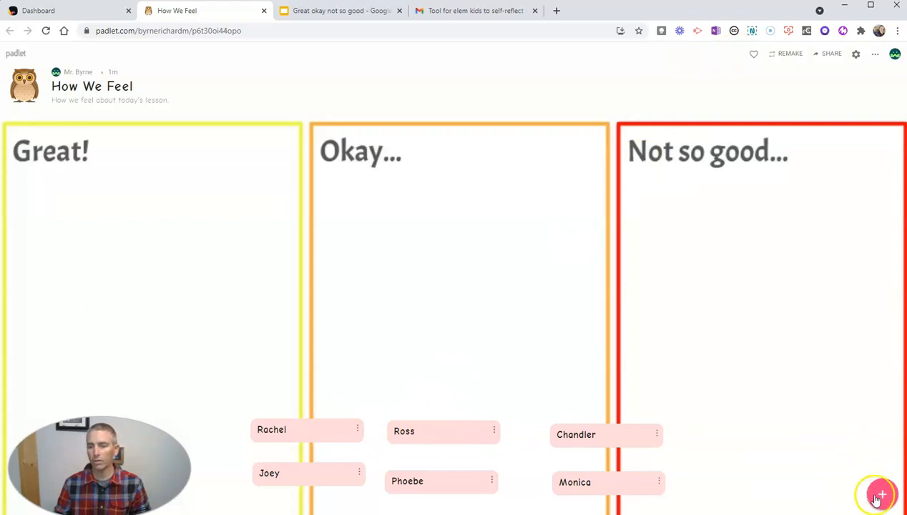
left_click(879, 494)
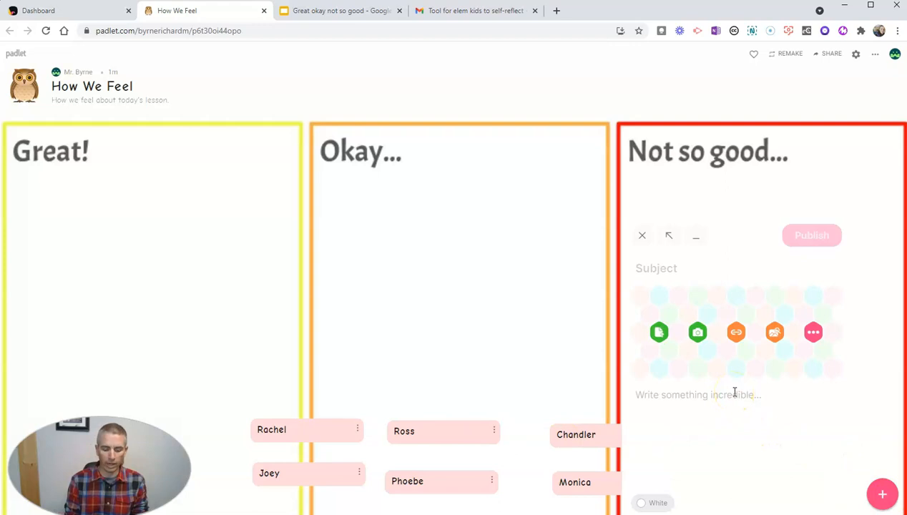
type("Gunther")
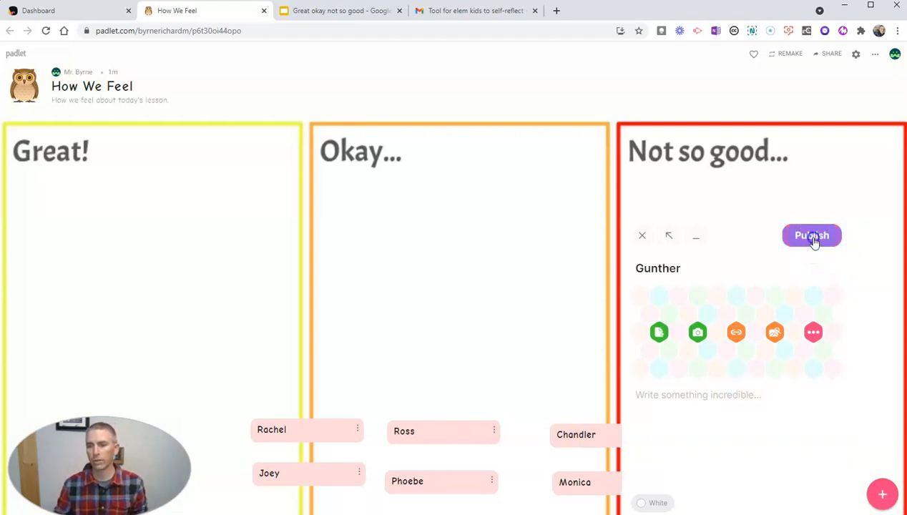
left_click(811, 235)
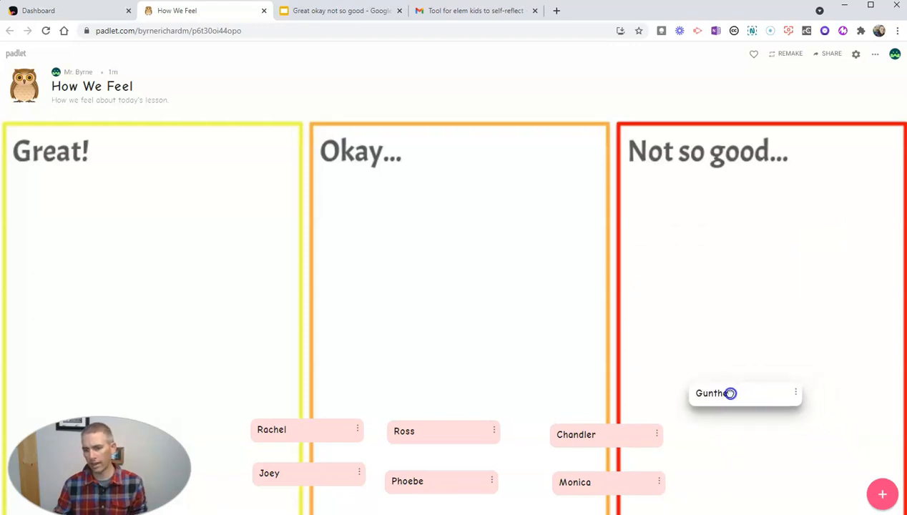
left_click(716, 393)
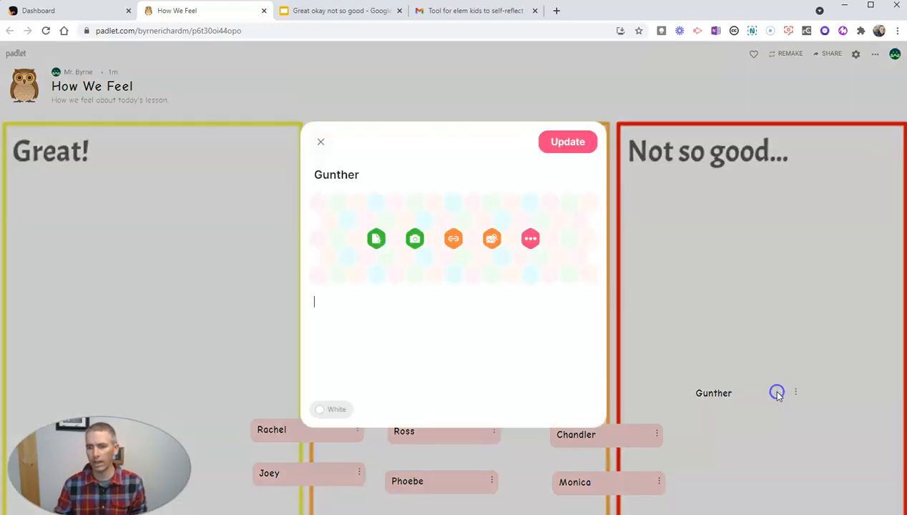
left_click(331, 409)
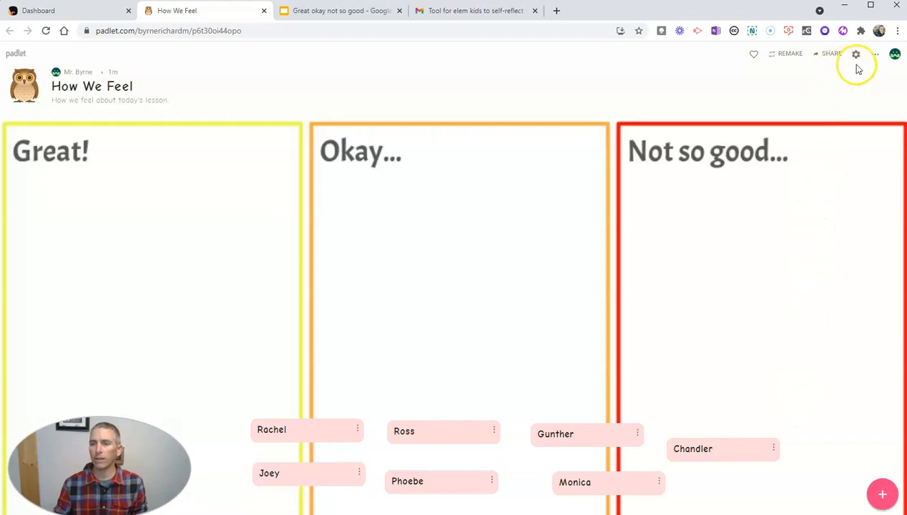
Step: Open the Modify panel and scroll through the Appearance and Posting settings
left_click(856, 54)
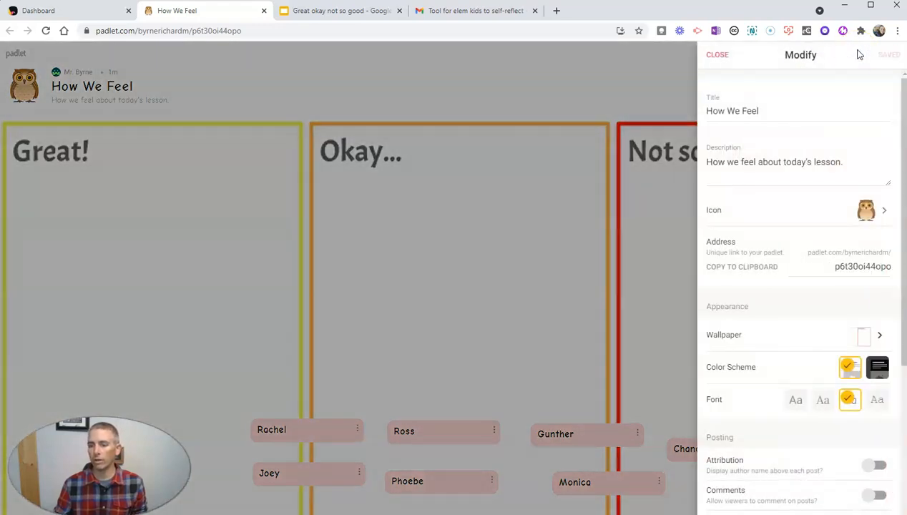
scroll("down", 3)
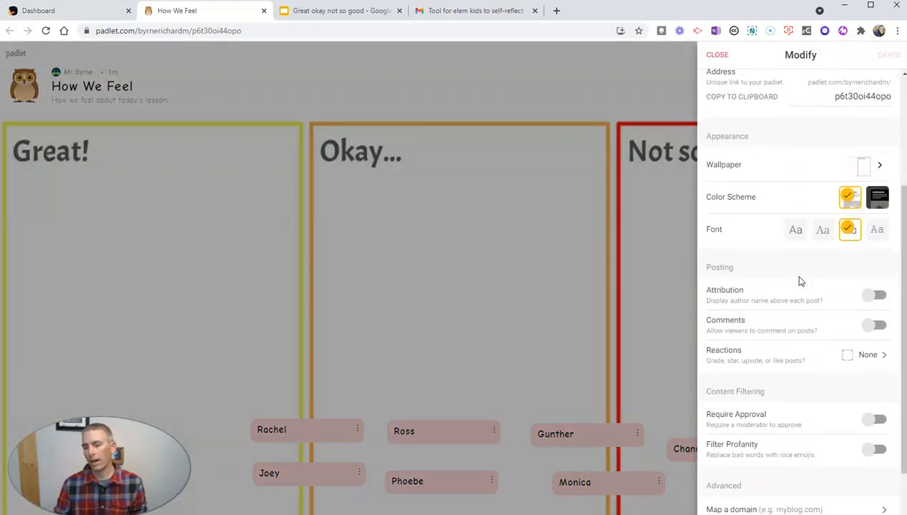
mouse_move(744, 296)
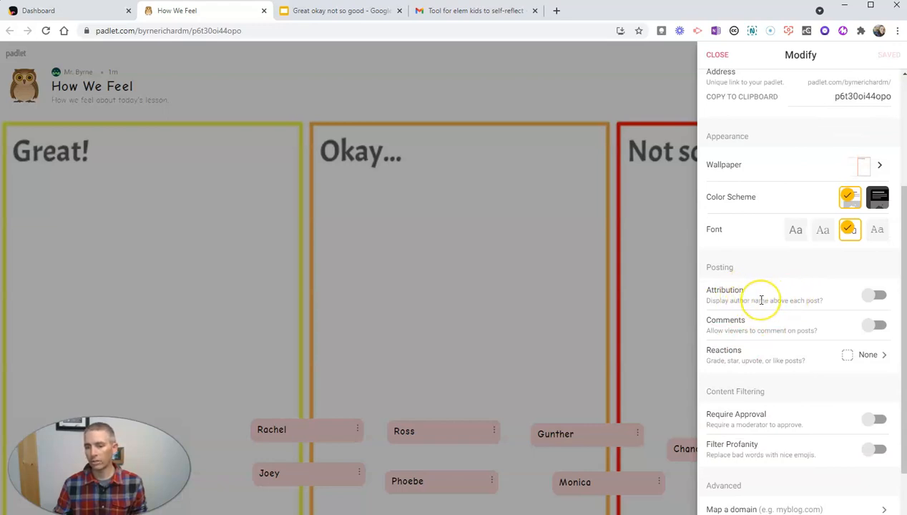
scroll("down", 3)
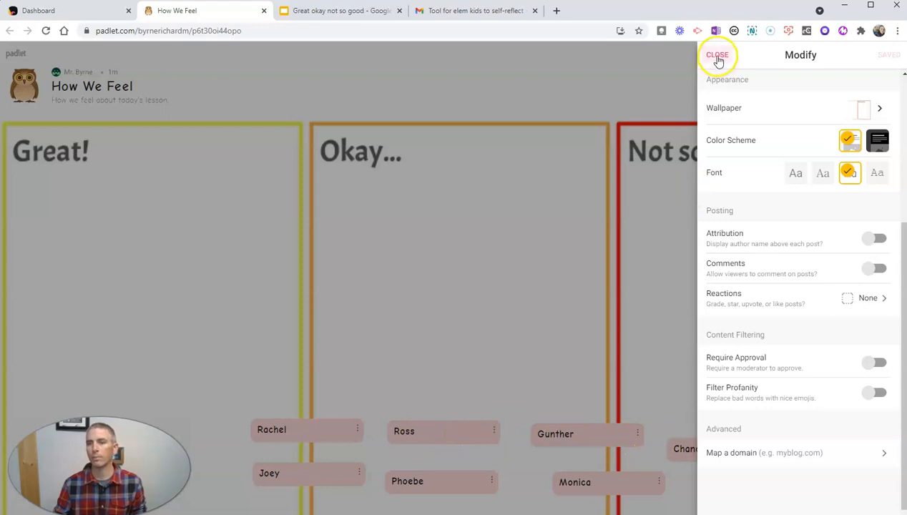
Step: Change the wall's format to Wall so the name posts pack along the top
left_click(876, 55)
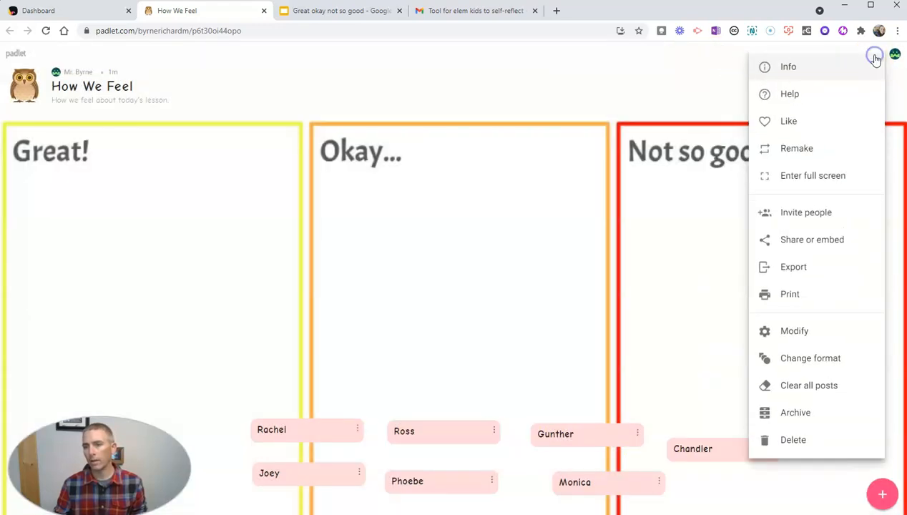
mouse_move(811, 331)
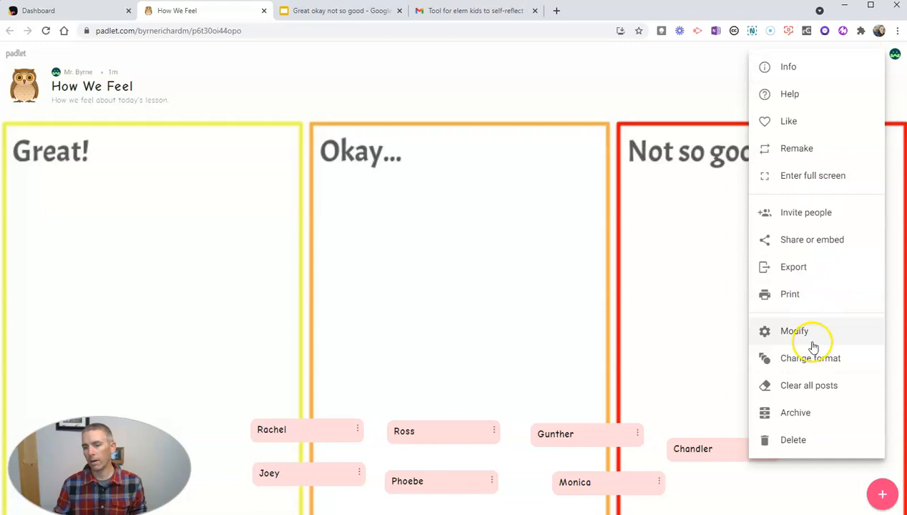
left_click(810, 357)
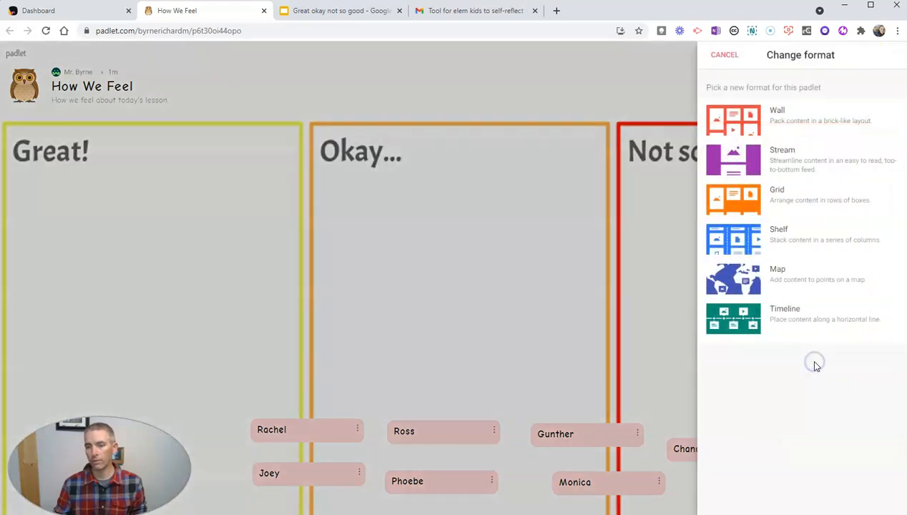
mouse_move(821, 319)
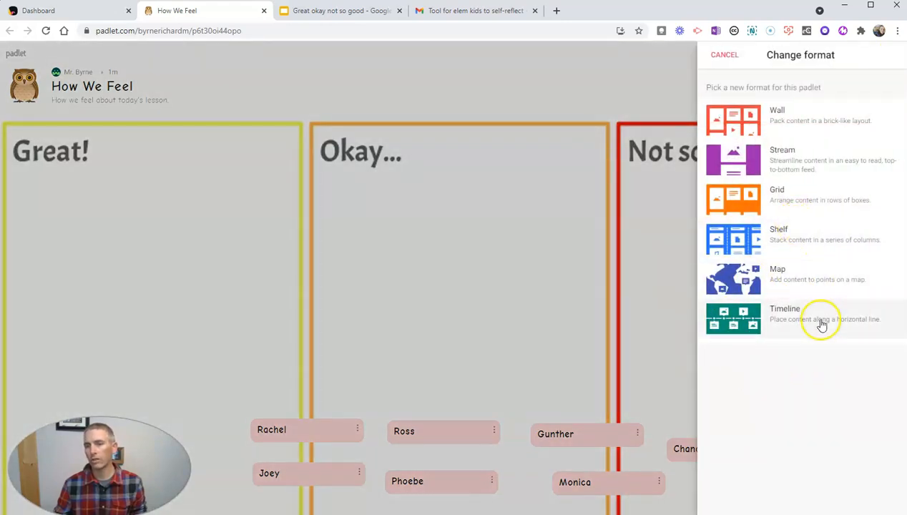
mouse_move(847, 379)
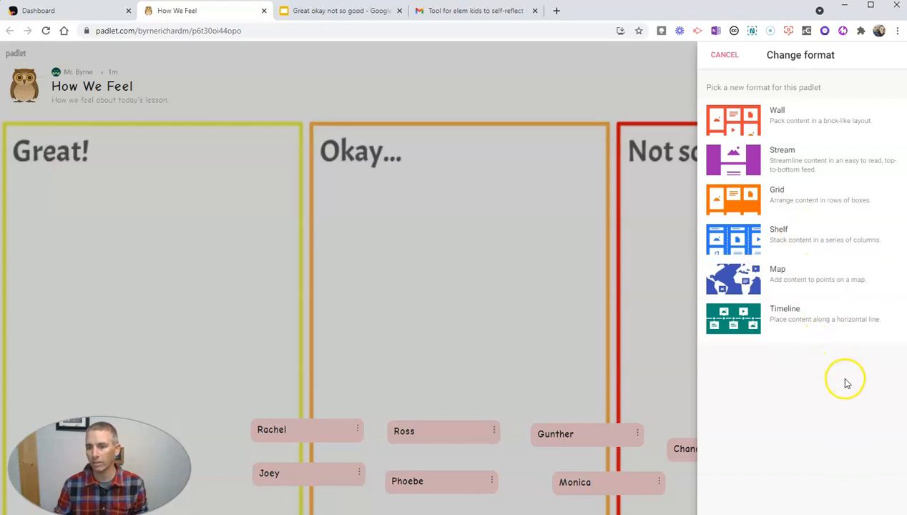
mouse_move(791, 201)
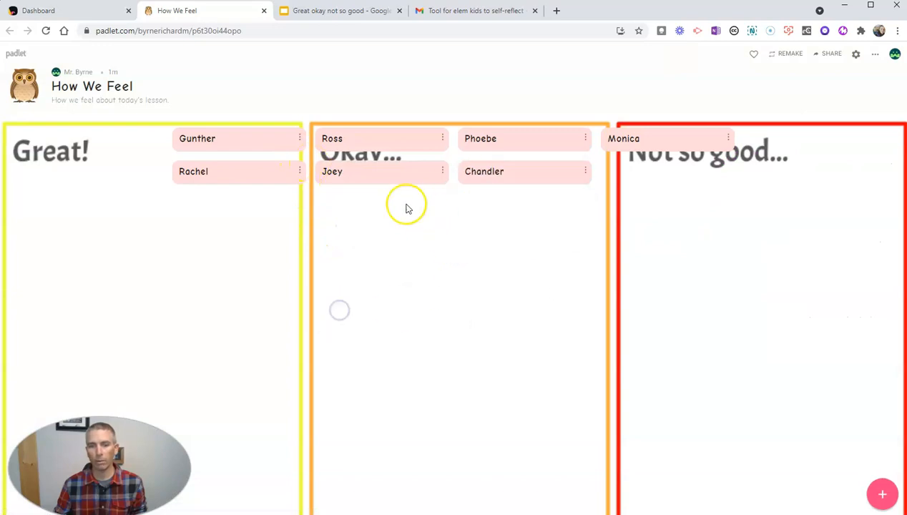
mouse_move(668, 111)
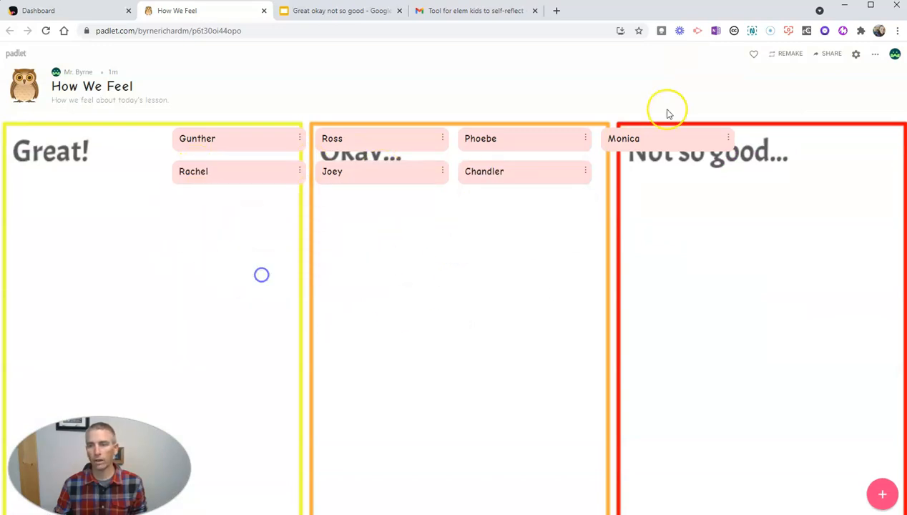
left_click(876, 53)
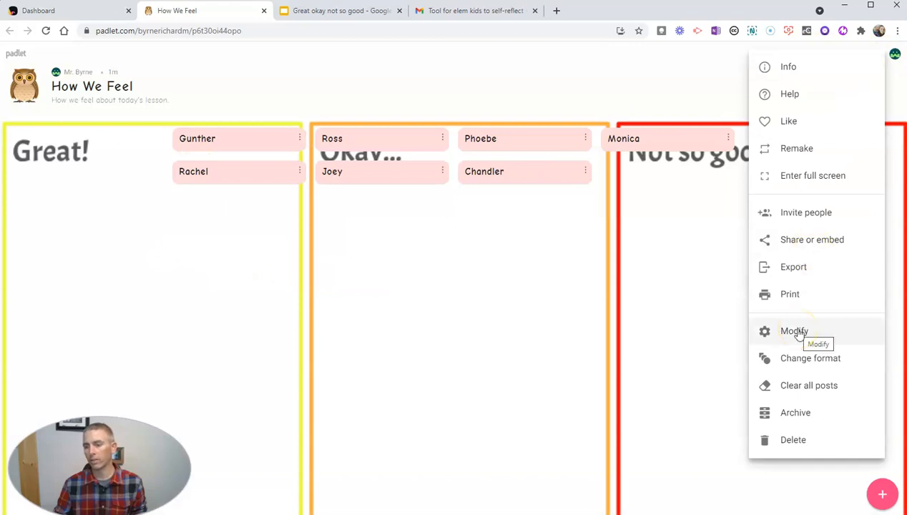
Step: Switch to Canvas format; drag Joey to Okay, Chandler to Not so good, Phoebe to Great
left_click(811, 358)
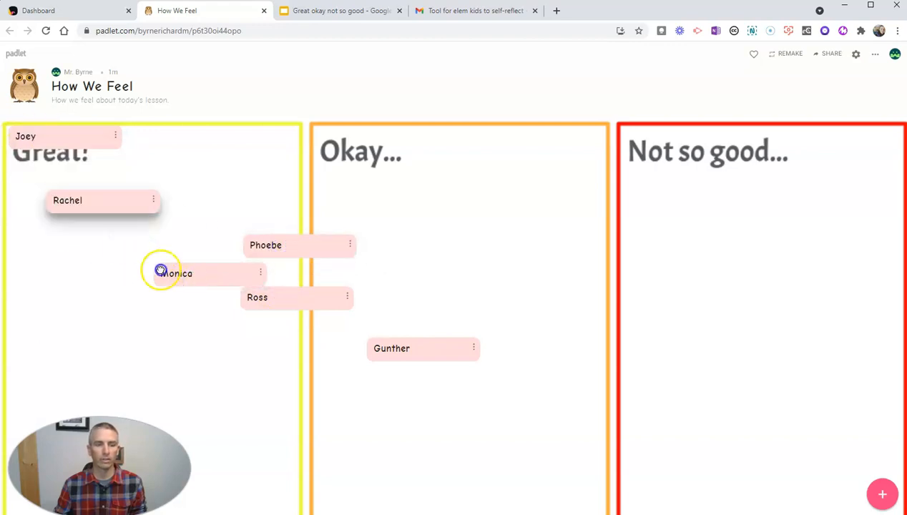
left_click_drag(65, 136, 572, 234)
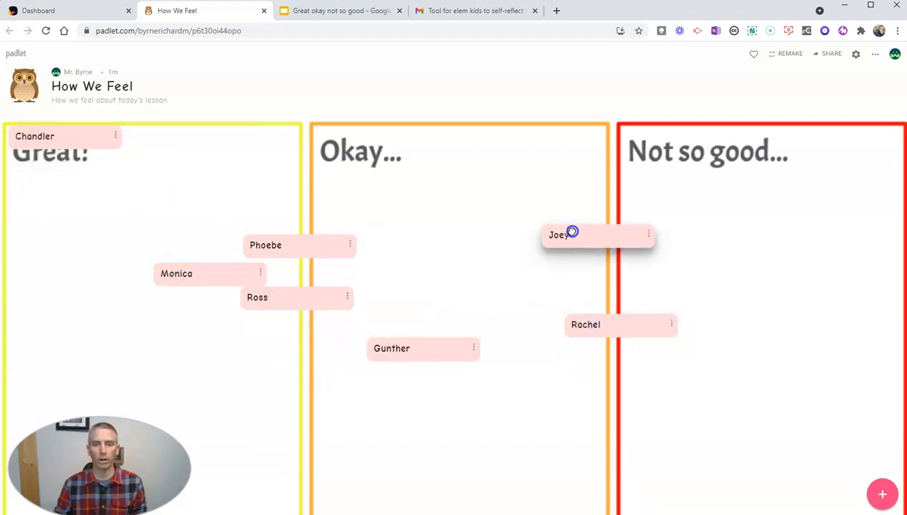
left_click_drag(61, 136, 736, 285)
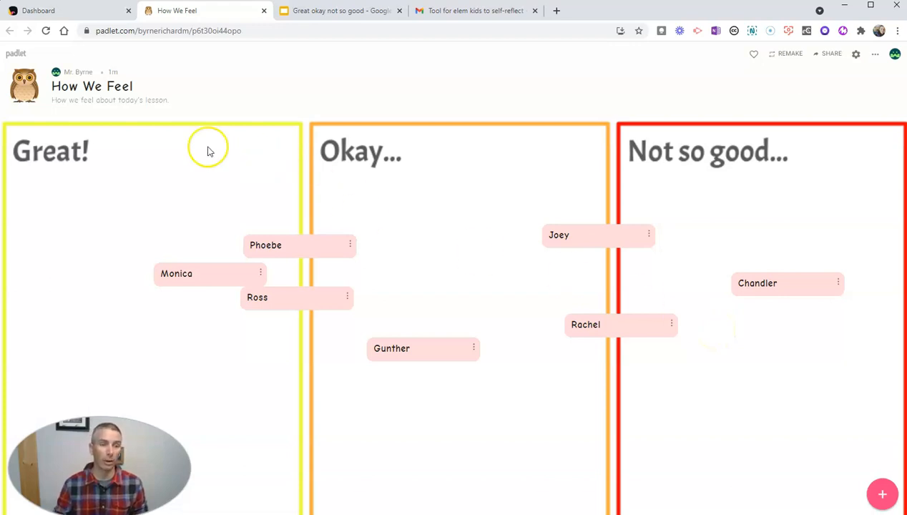
mouse_move(321, 255)
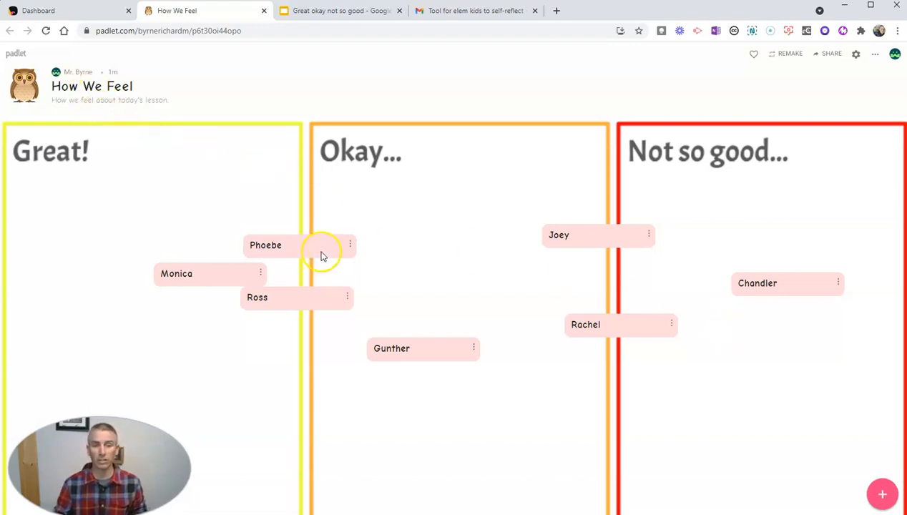
left_click_drag(265, 245, 657, 404)
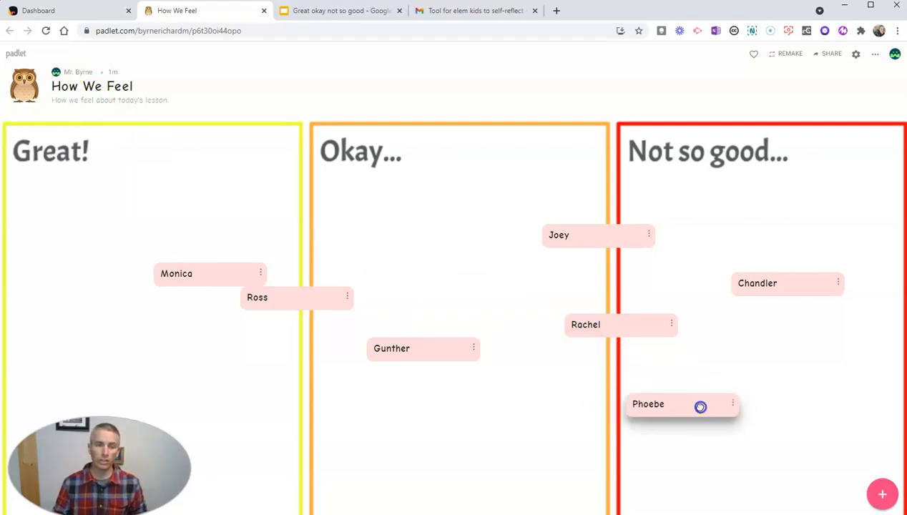
left_click_drag(682, 405, 81, 327)
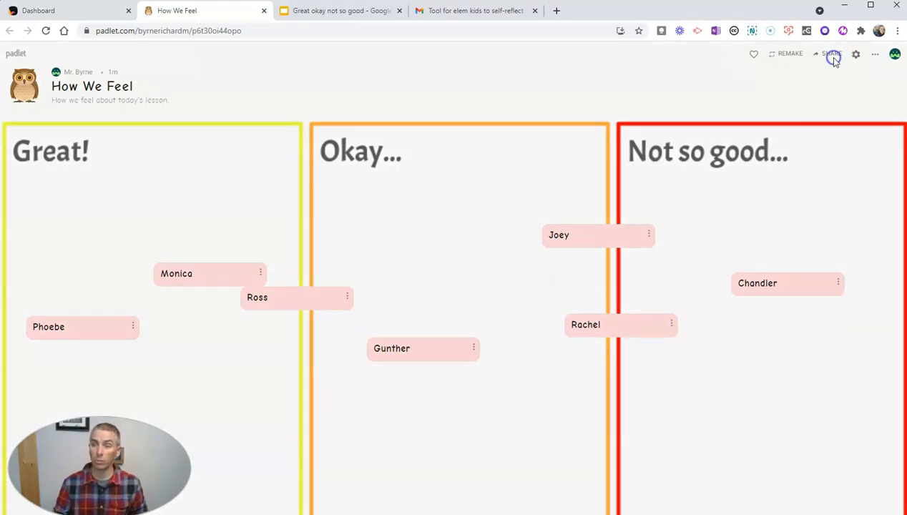
Step: Open the Share panel and copy the wall's link to the clipboard
left_click(830, 53)
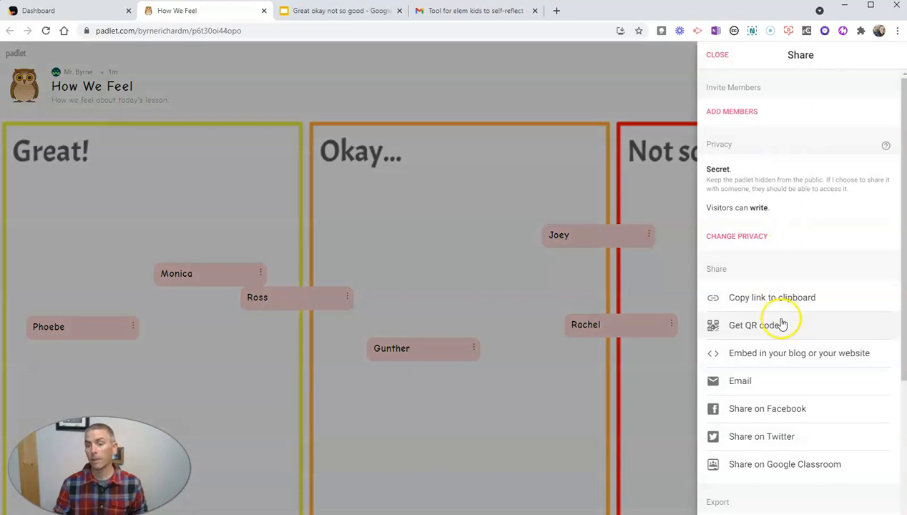
left_click(772, 298)
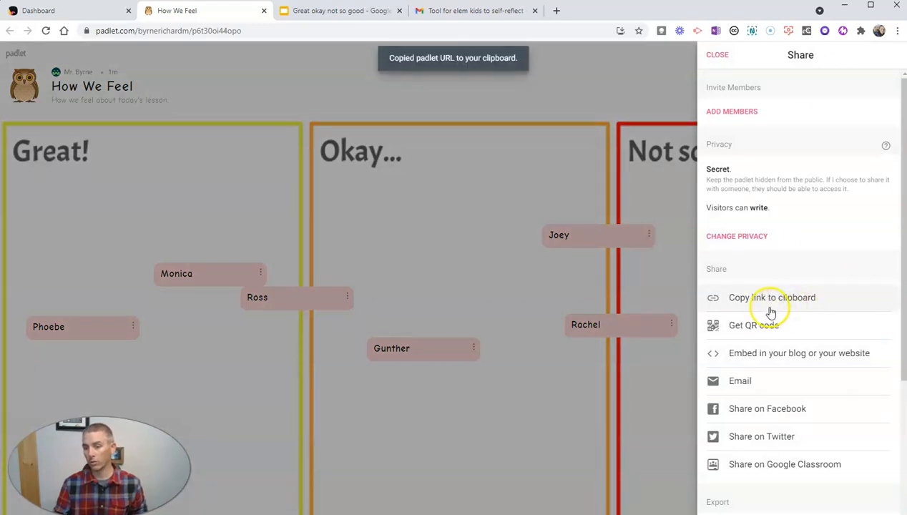
left_click(772, 298)
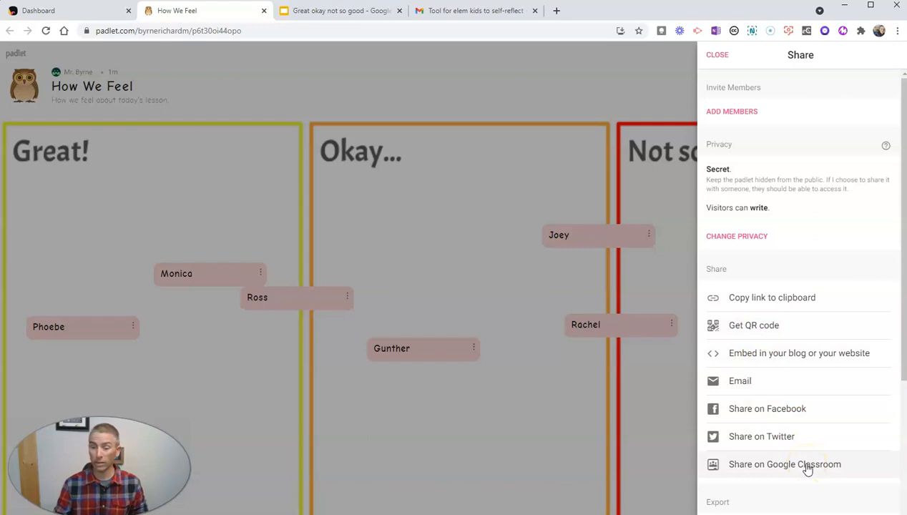
Step: Close Share and drag Ross and Joey into Not so good and Rachel into Okay
left_click(717, 54)
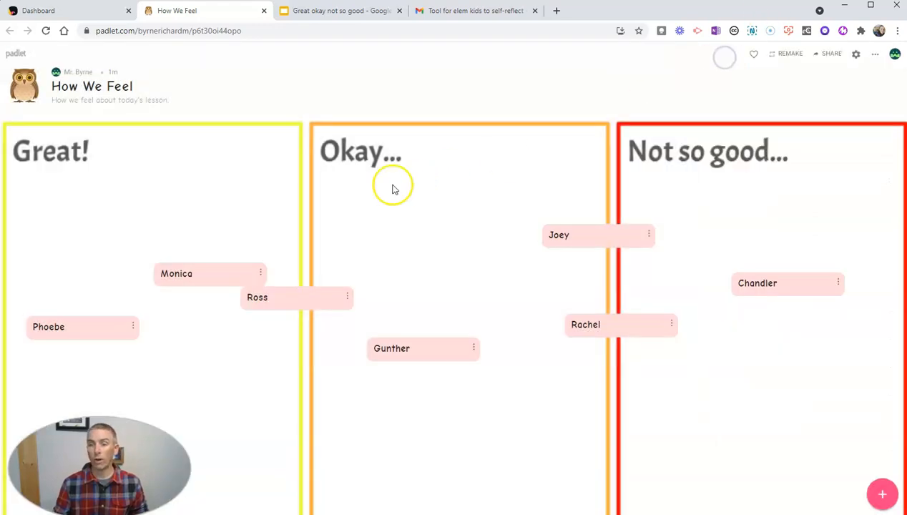
left_click_drag(598, 234, 267, 219)
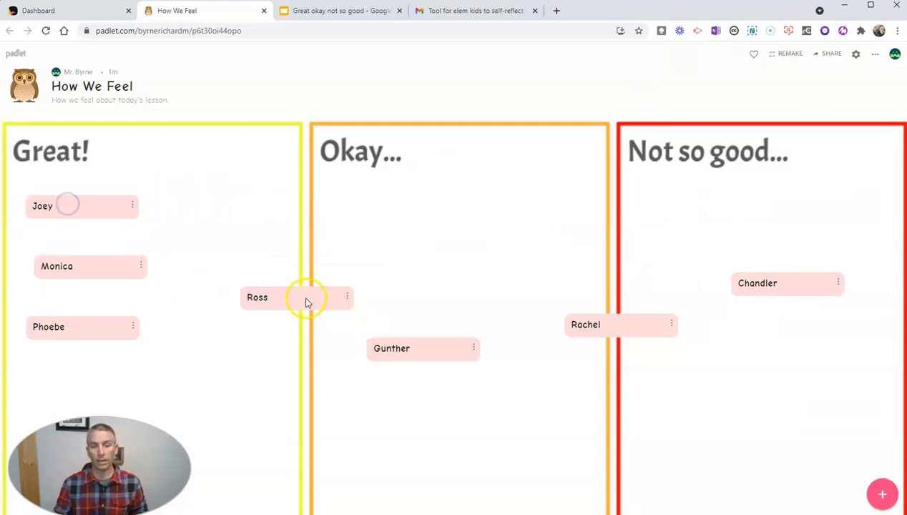
left_click_drag(297, 297, 756, 213)
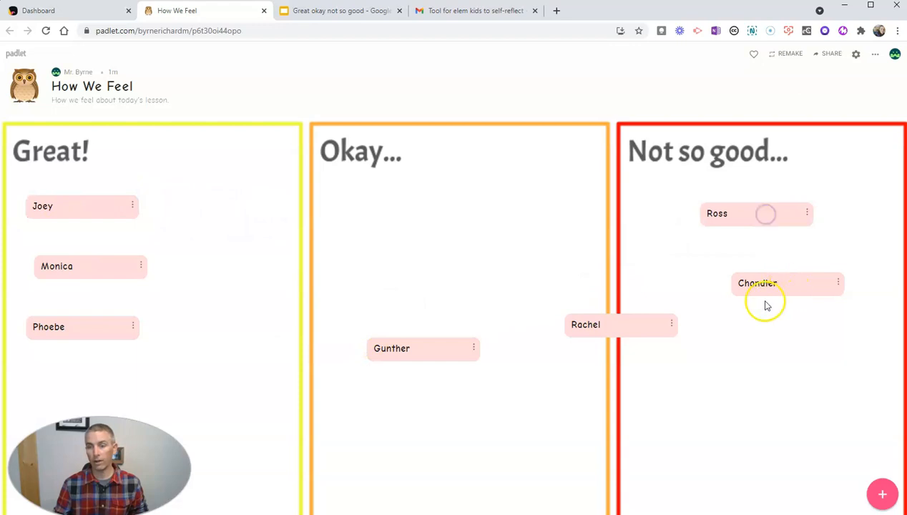
left_click_drag(82, 206, 322, 322)
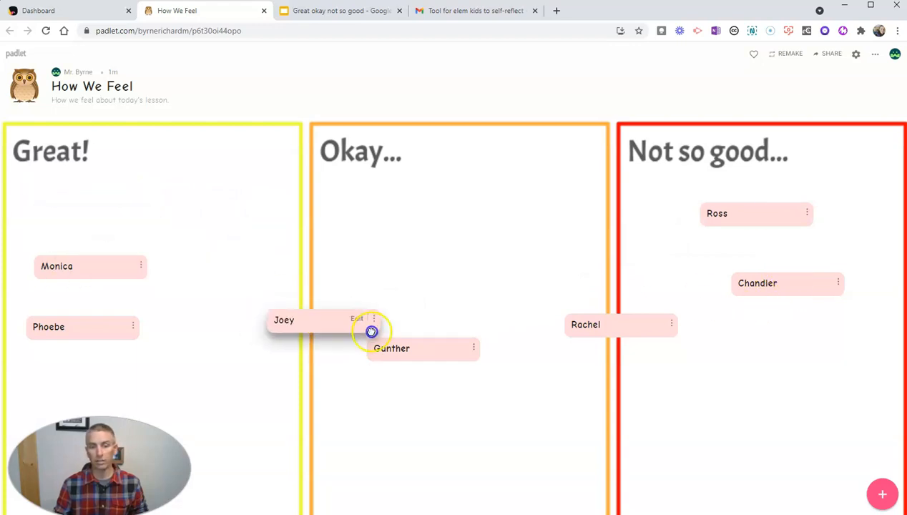
left_click_drag(315, 320, 773, 380)
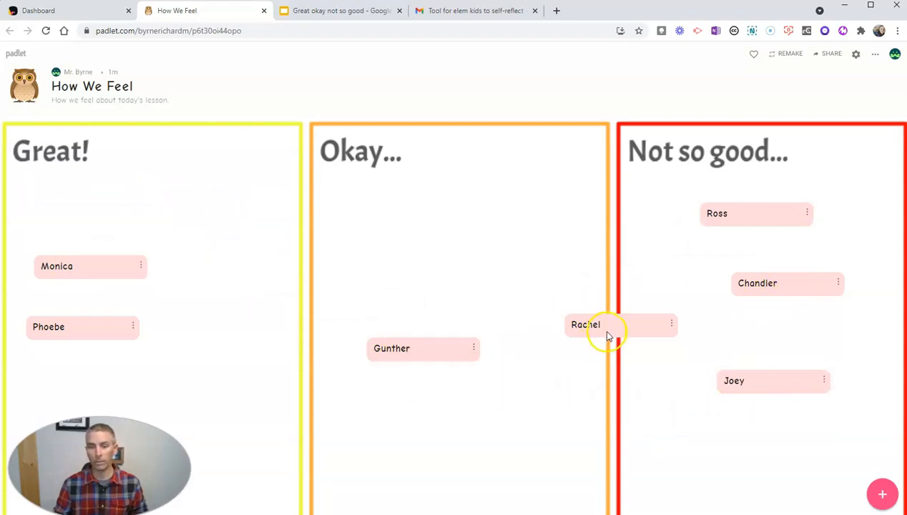
left_click_drag(621, 324, 421, 229)
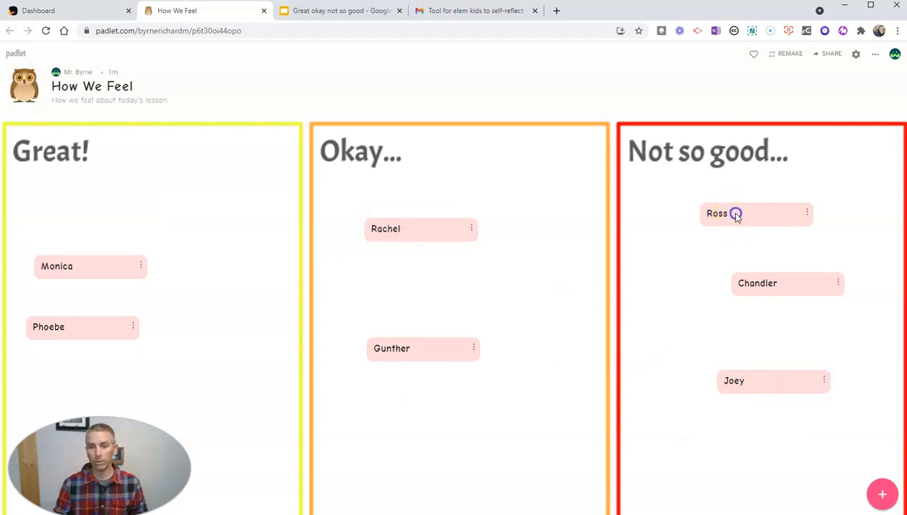